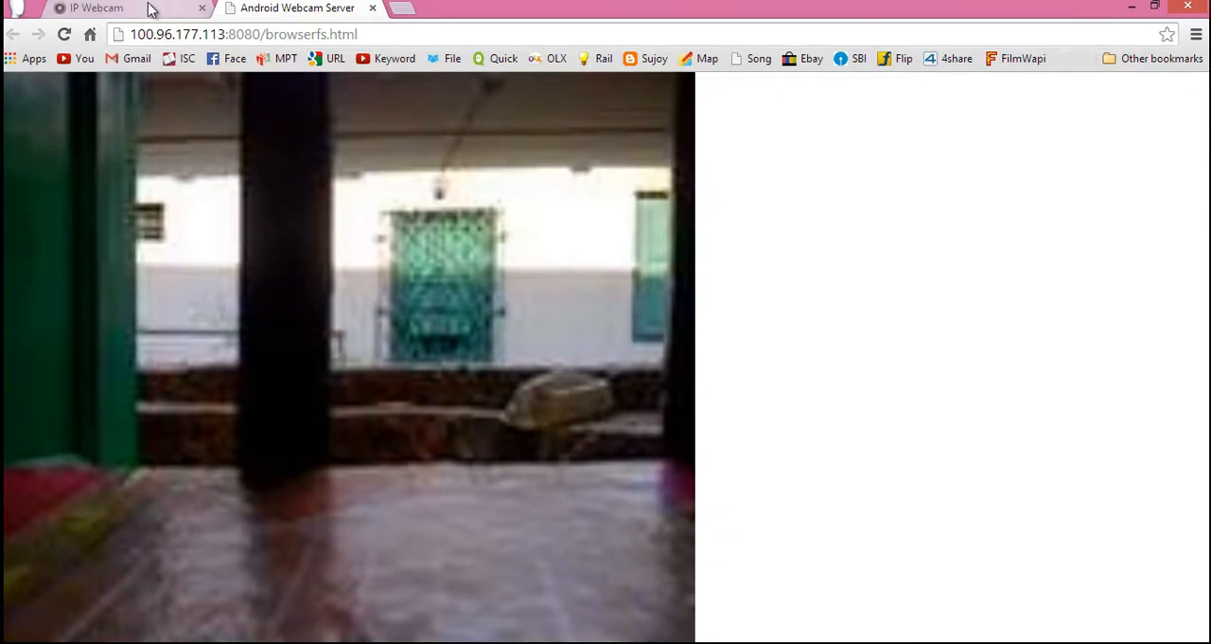
Search the Google Play apps store for "ip webcam" using the suggestion.
left_click(396, 8)
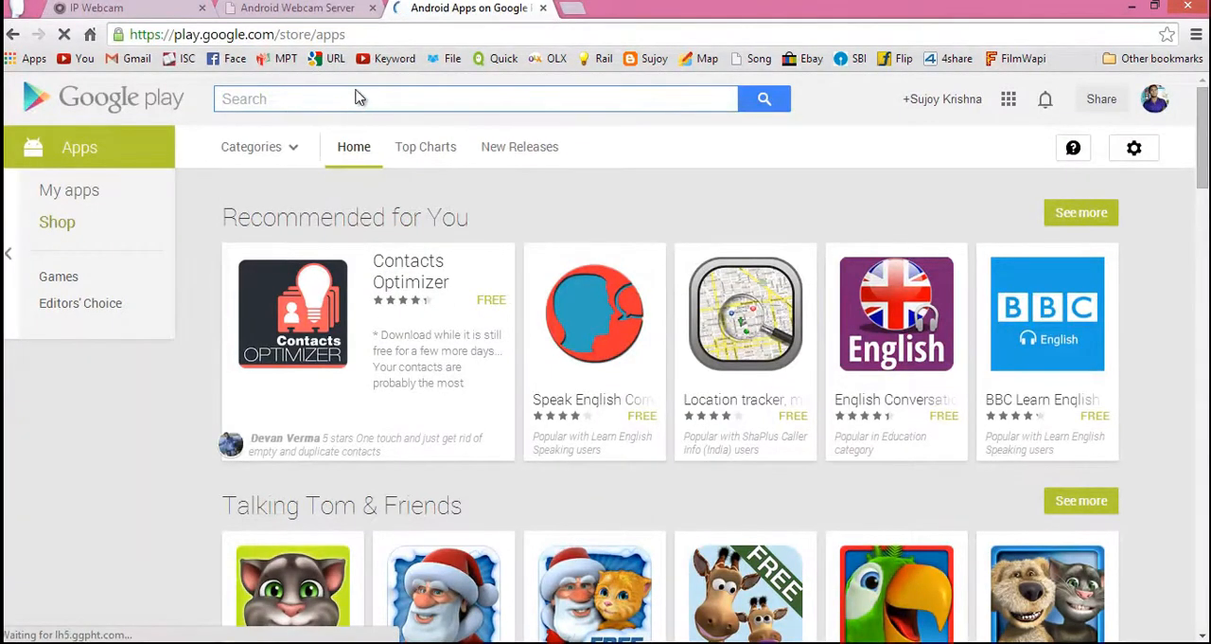
type("ip we")
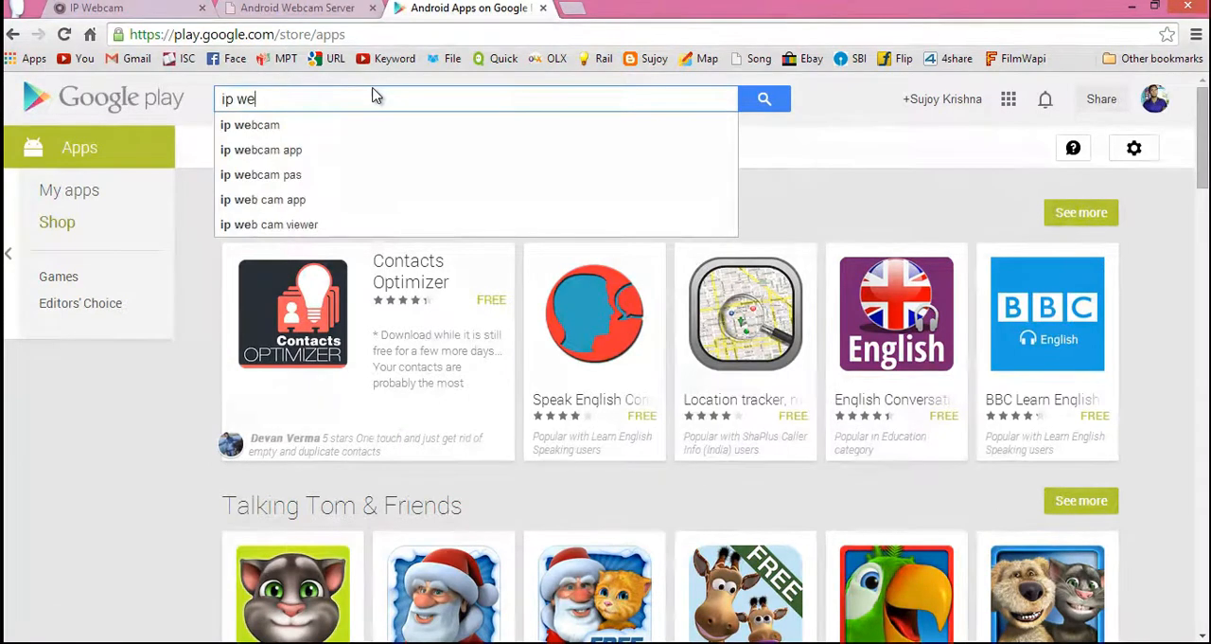
left_click(250, 124)
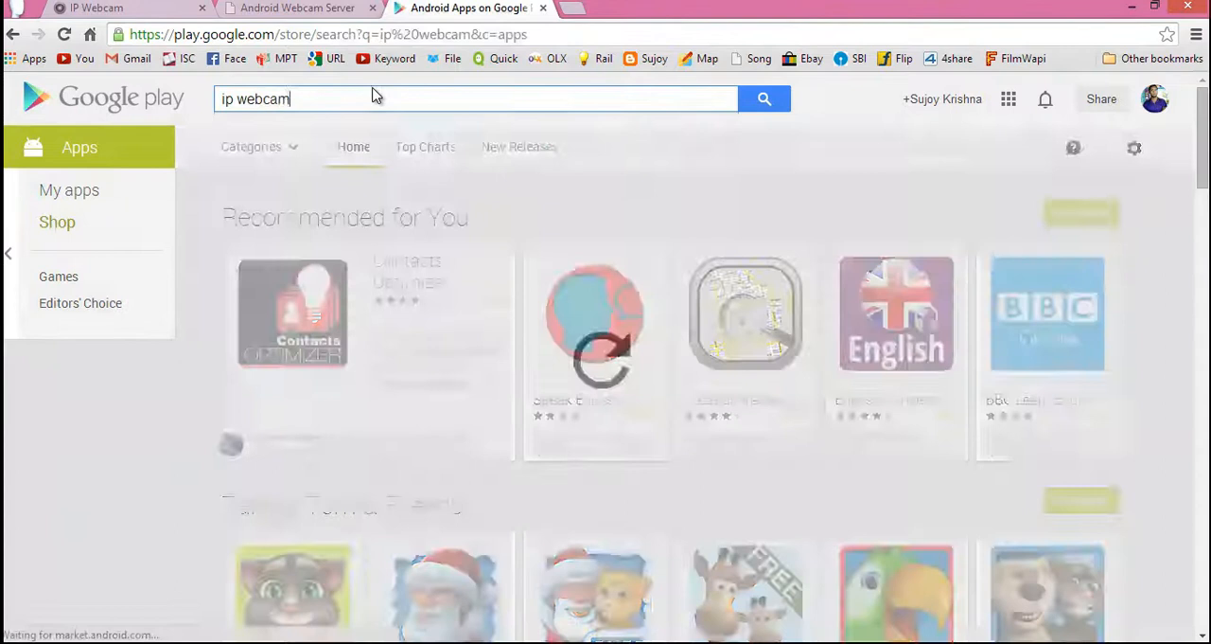
left_click(764, 99)
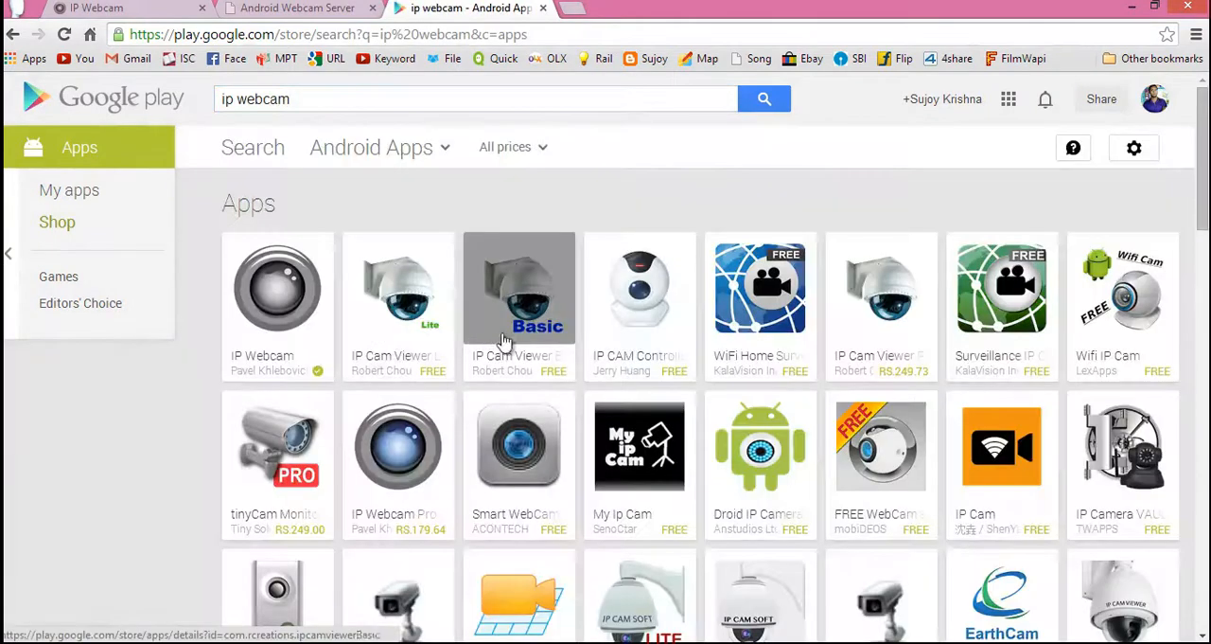
Open the IP Webcam app page, enlarge its screenshot, then switch tabs.
left_click(518, 287)
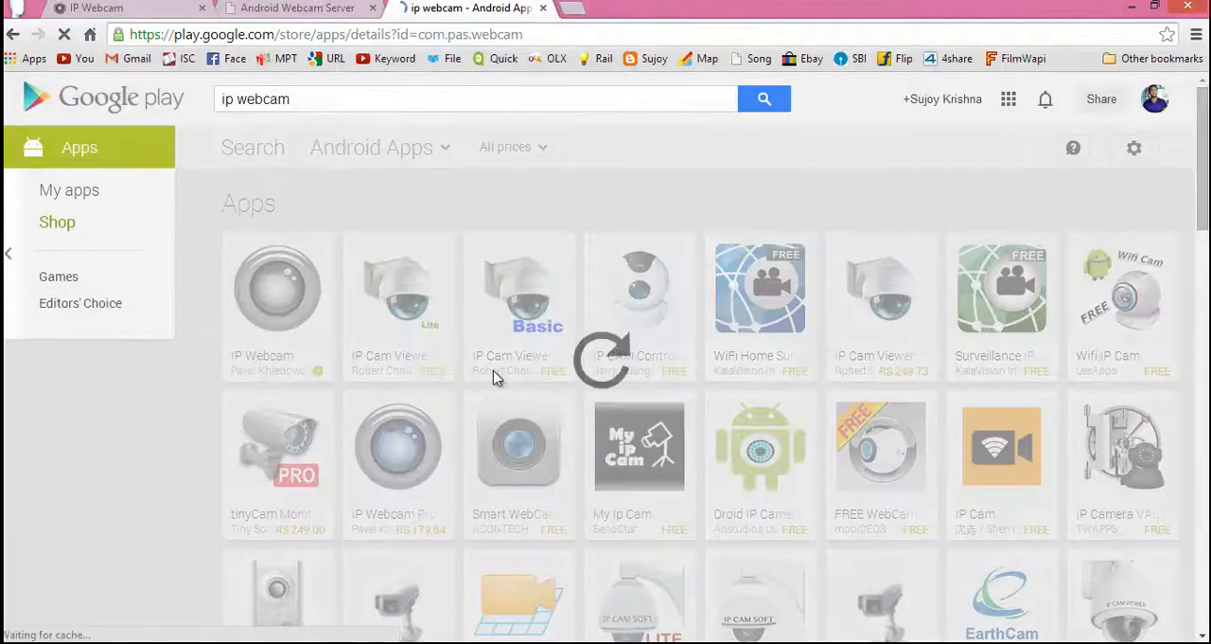
left_click(277, 289)
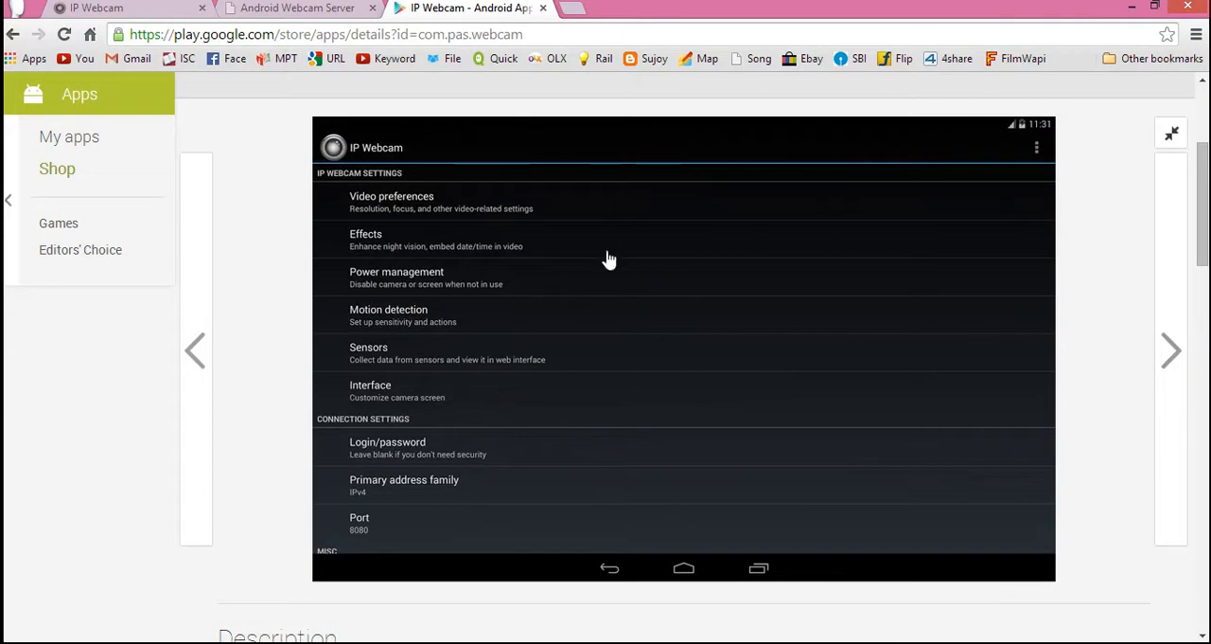
mouse_move(393, 206)
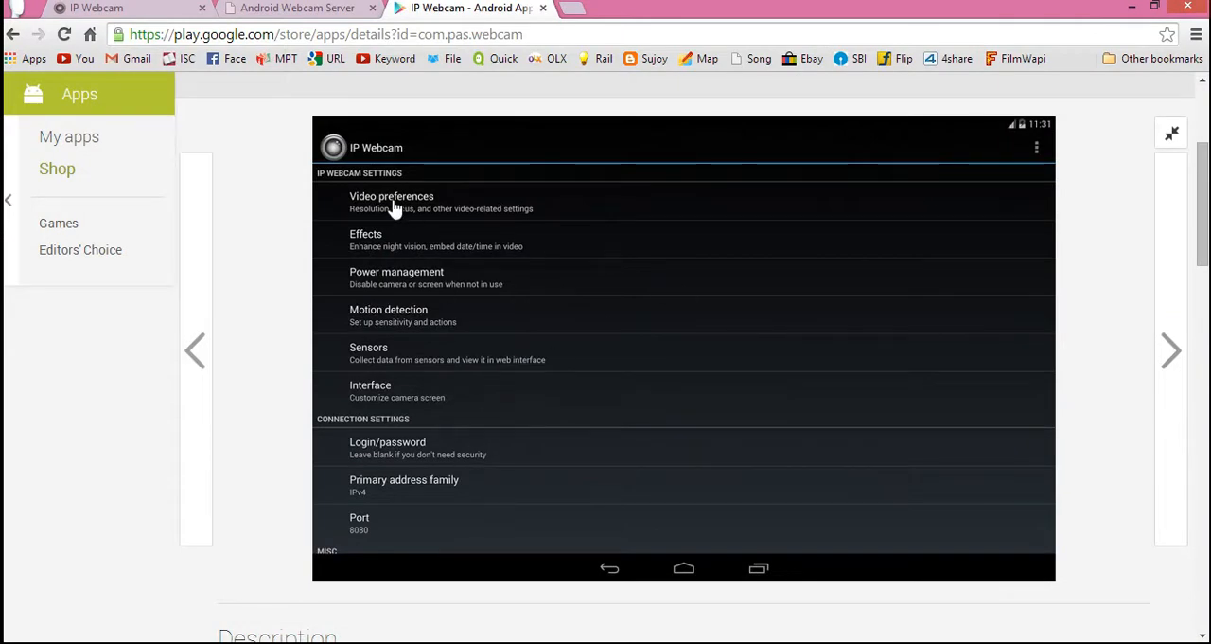
mouse_move(620, 319)
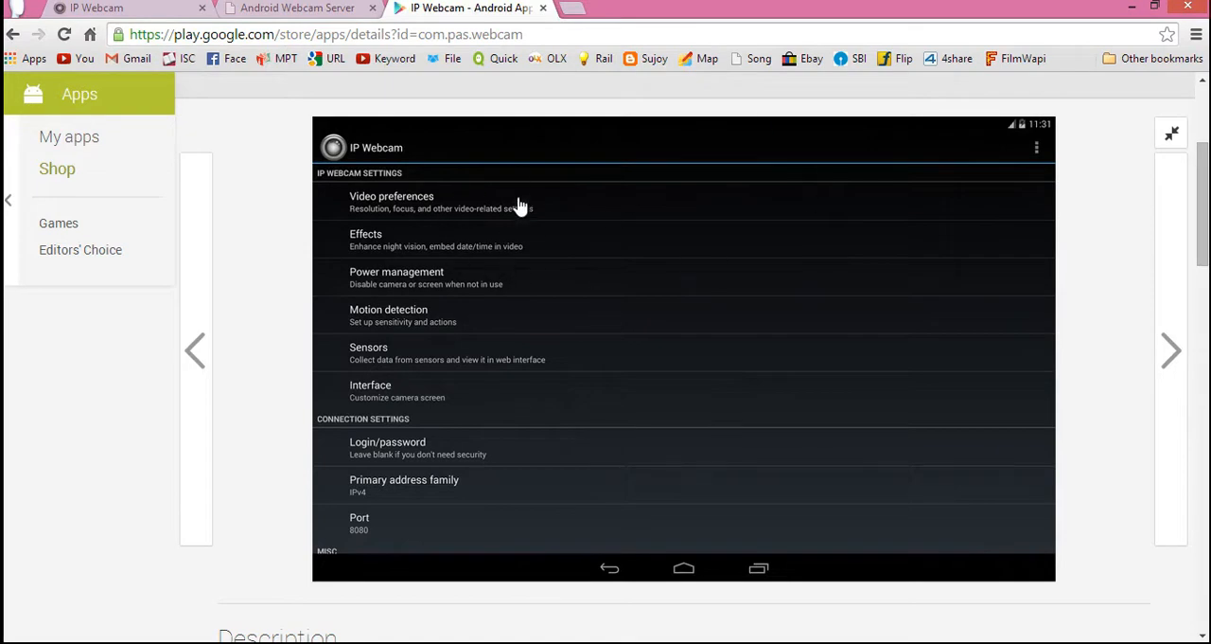
mouse_move(443, 281)
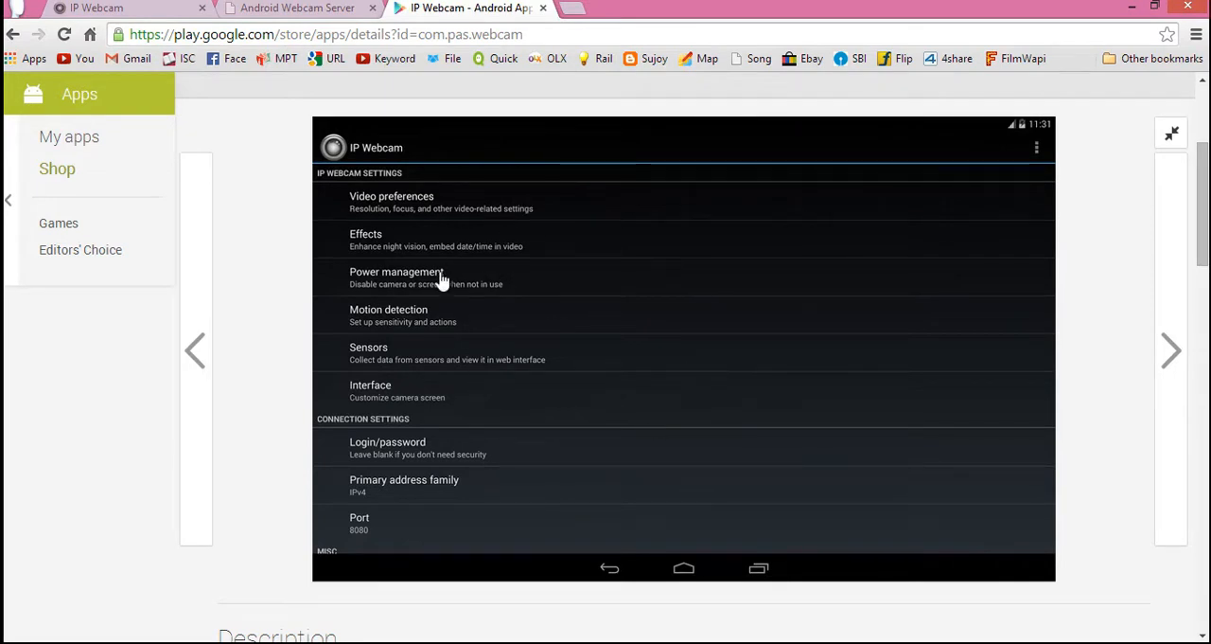
mouse_move(1034, 404)
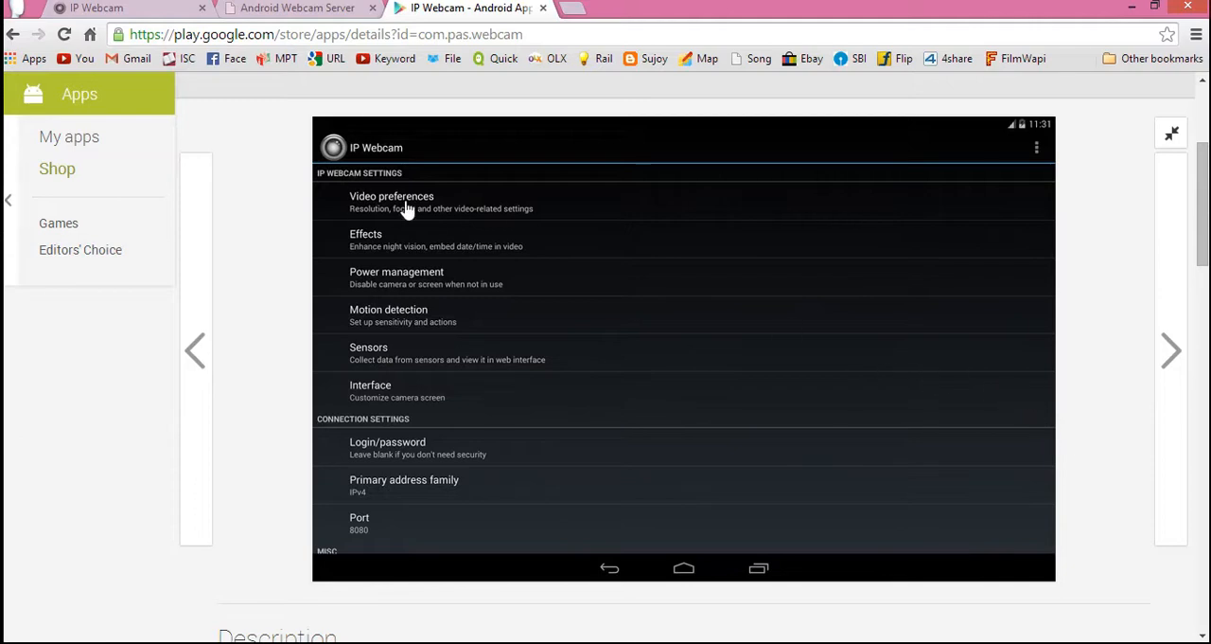
mouse_move(956, 280)
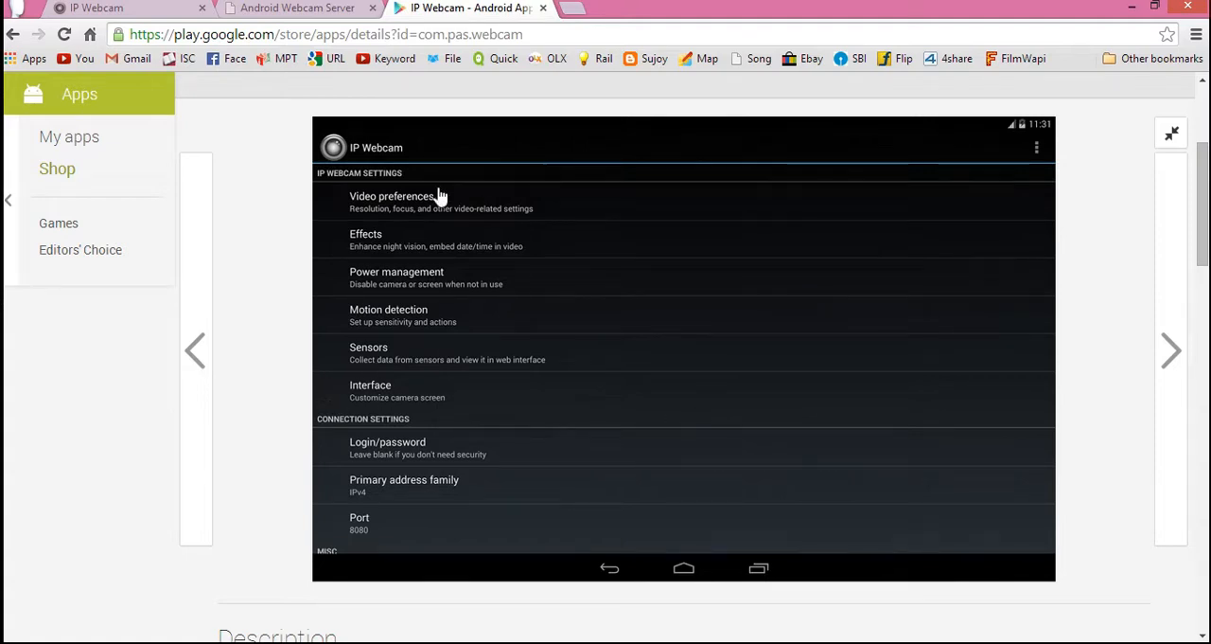
mouse_move(464, 526)
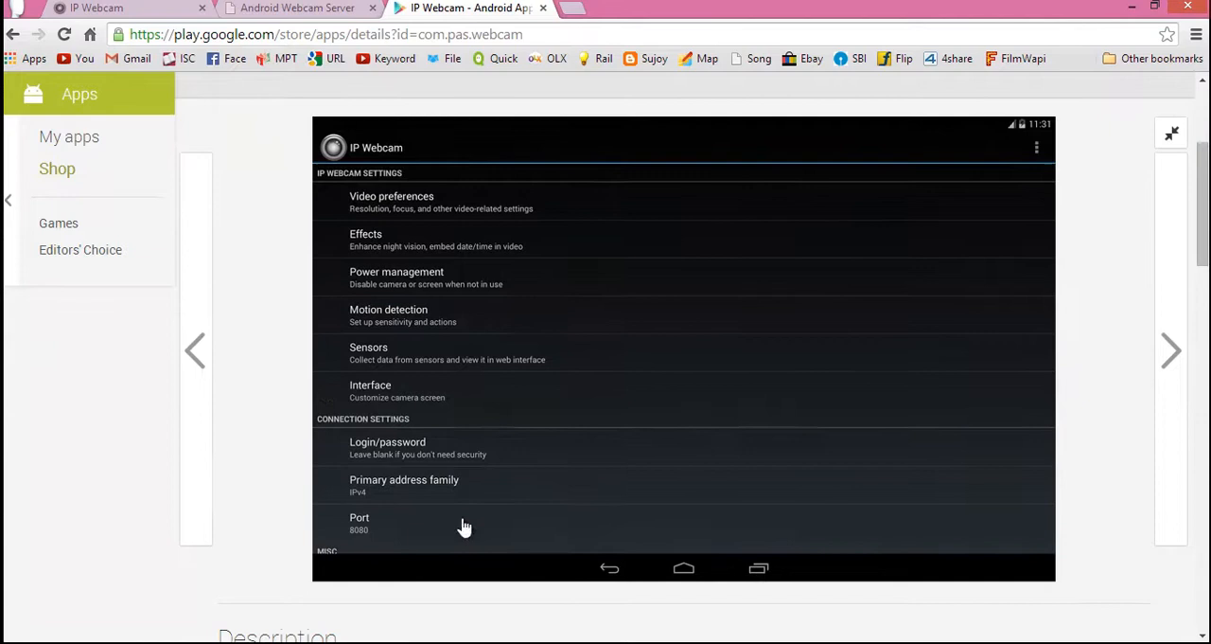
mouse_move(459, 497)
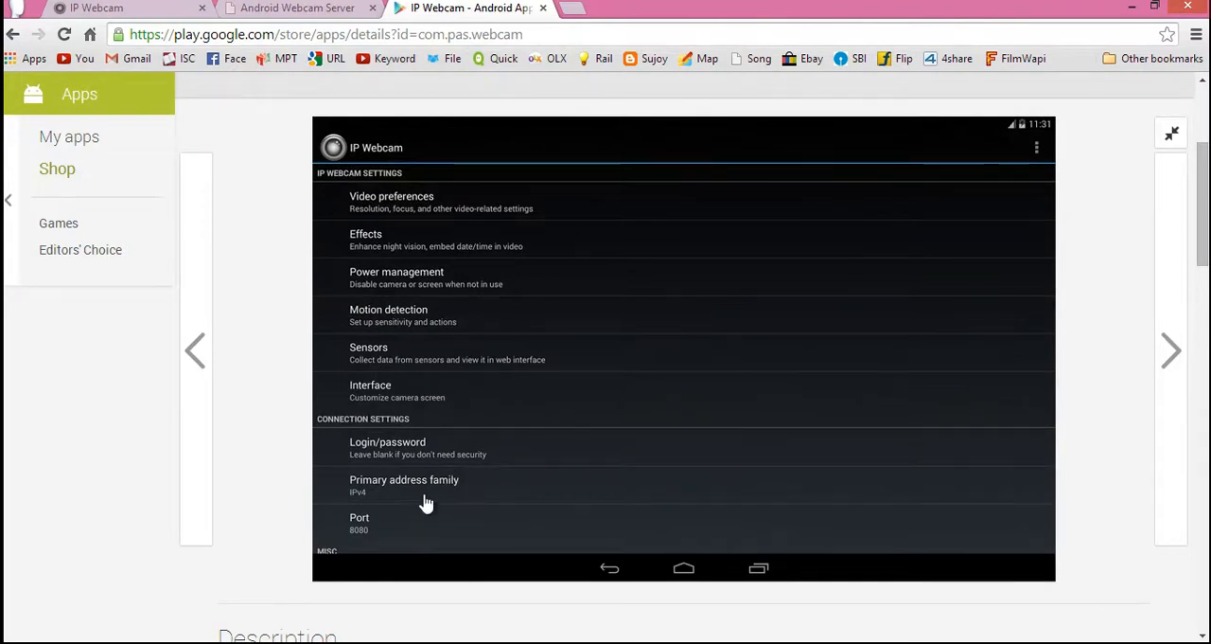
mouse_move(482, 515)
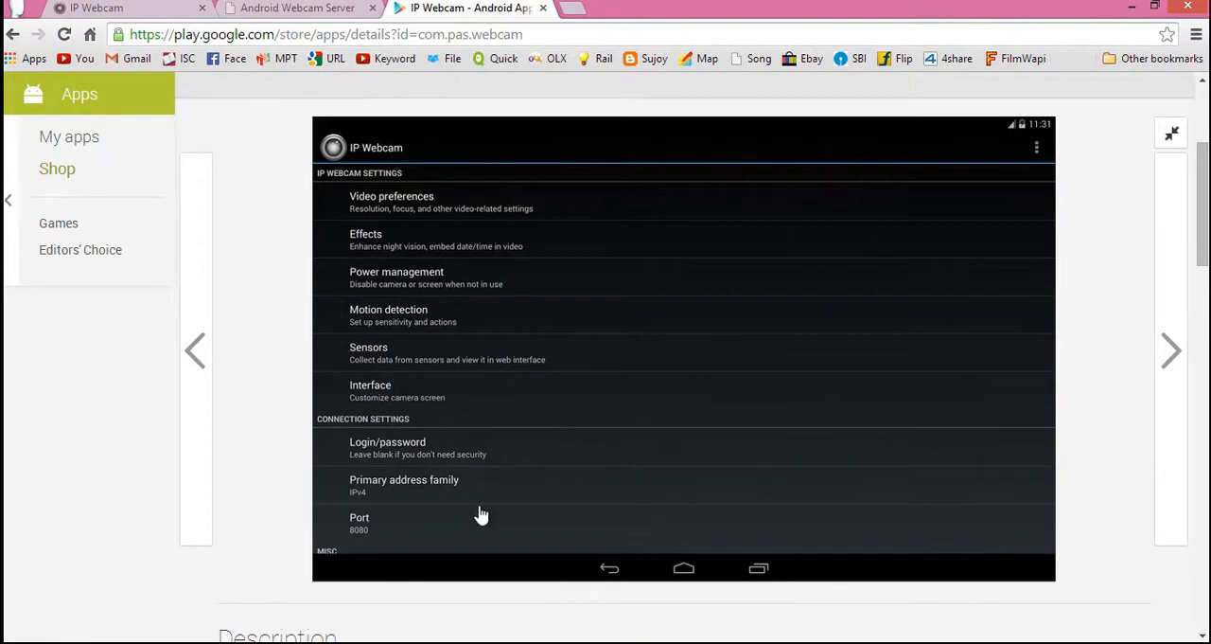
mouse_move(508, 365)
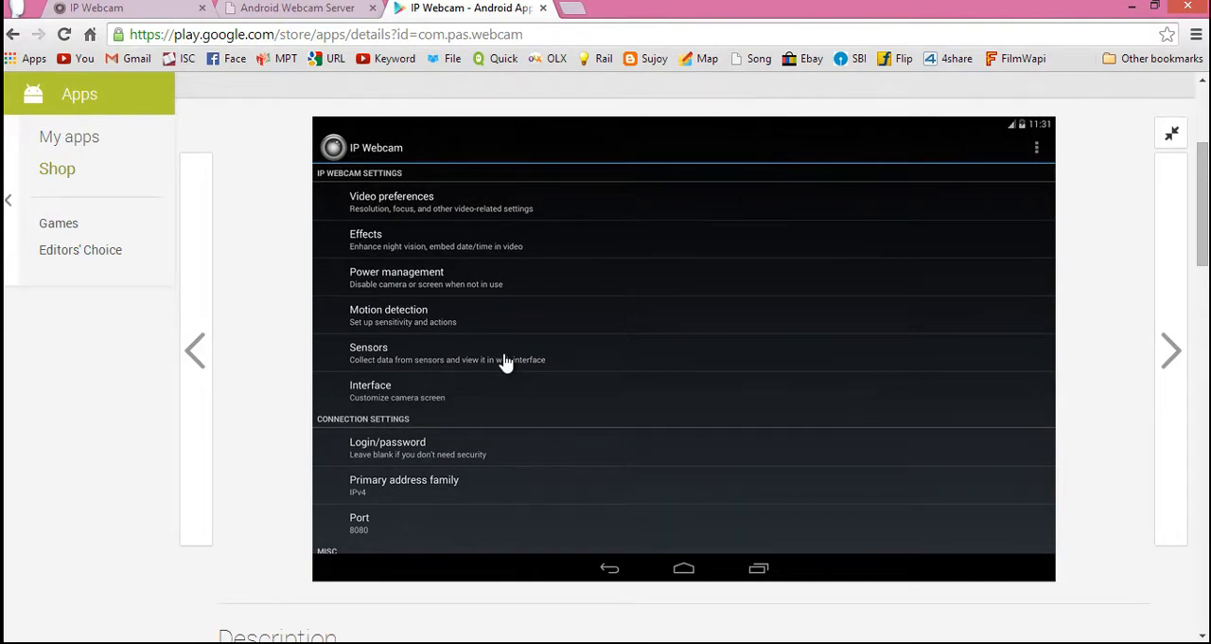
left_click(123, 8)
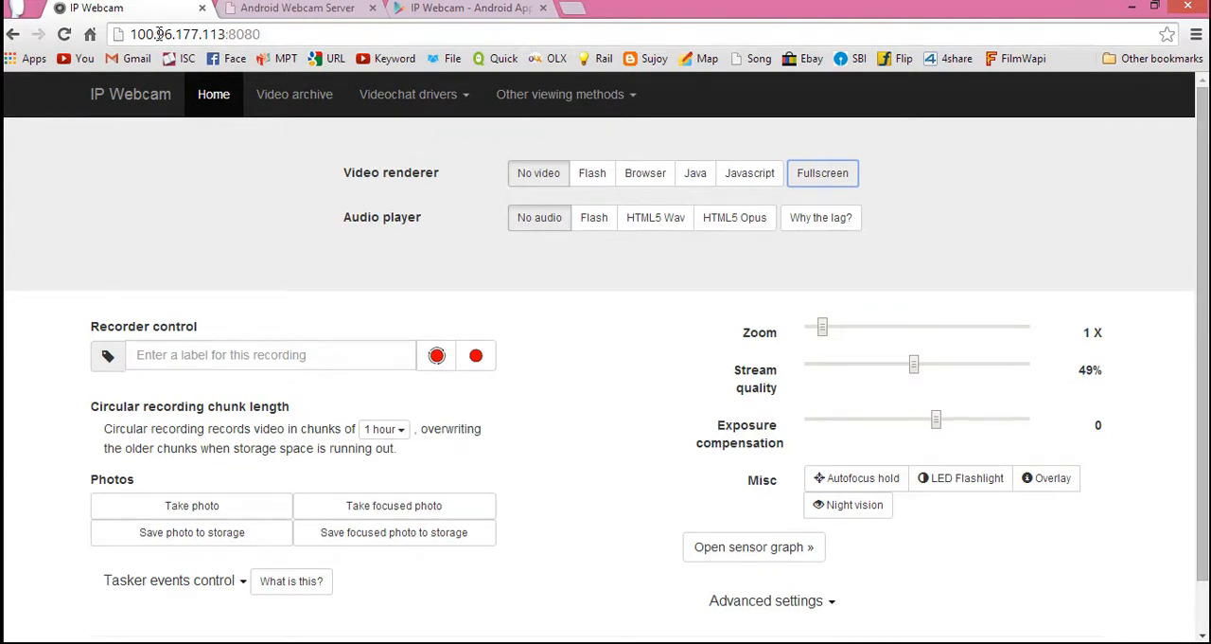
double_click(140, 34)
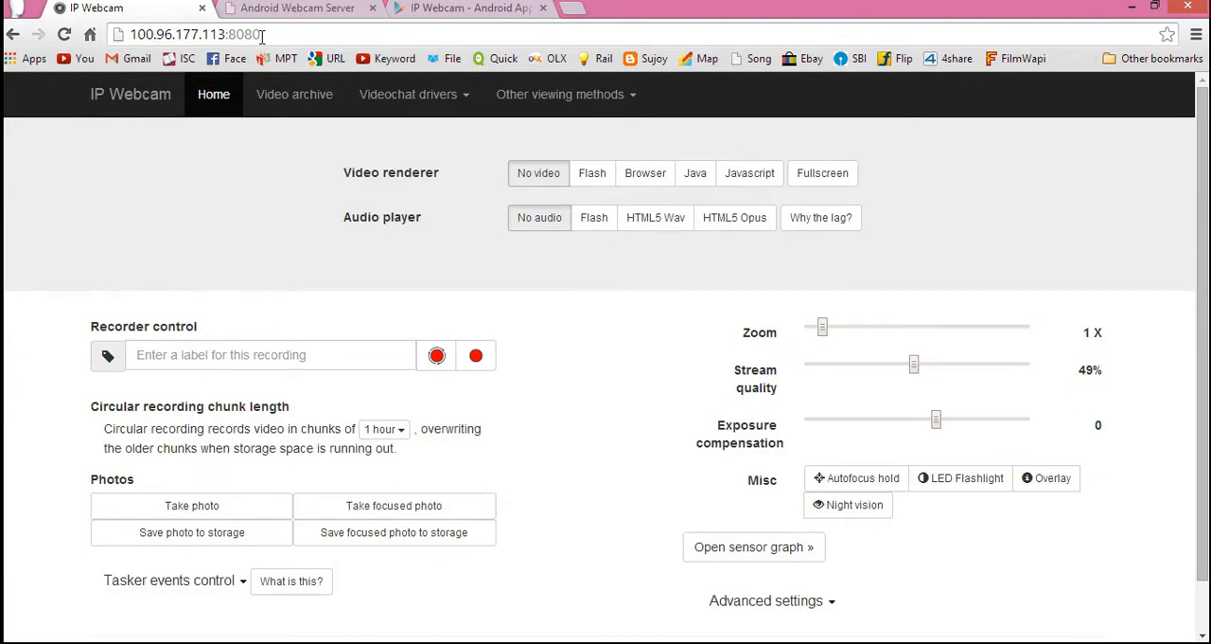
double_click(243, 34)
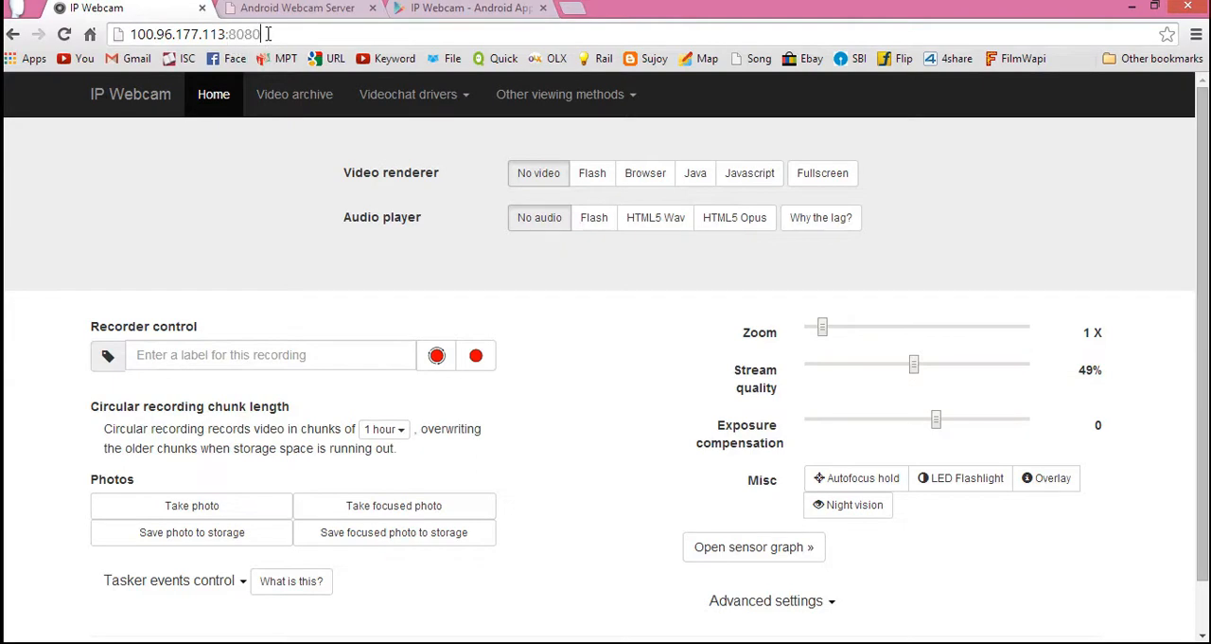
double_click(248, 34)
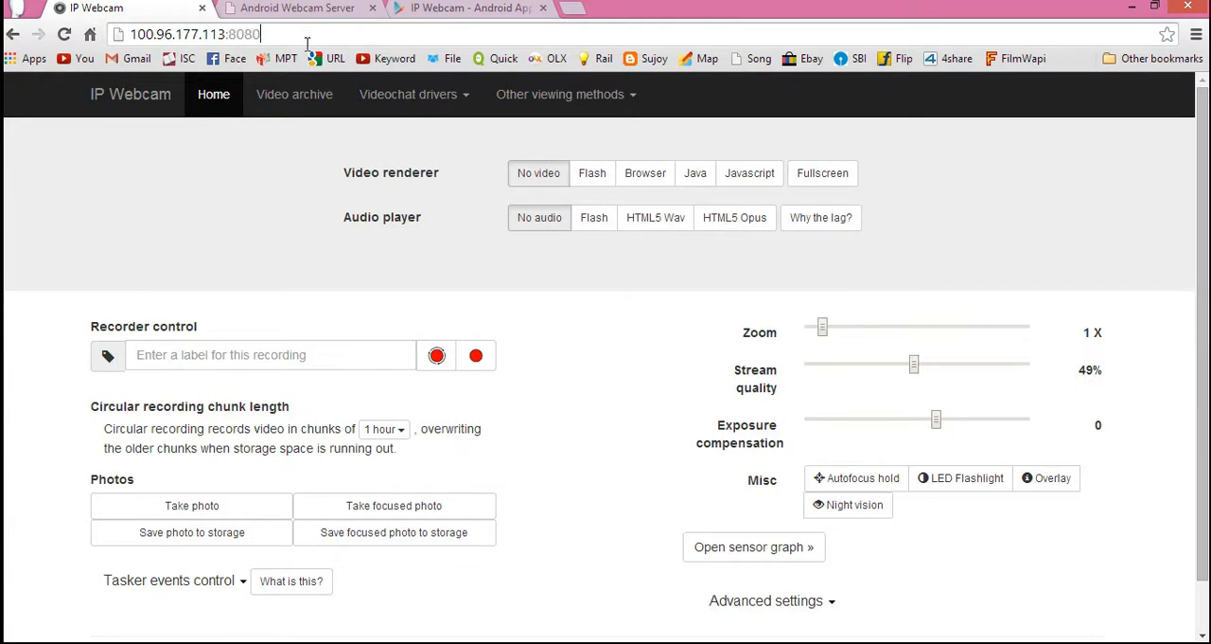
double_click(140, 34)
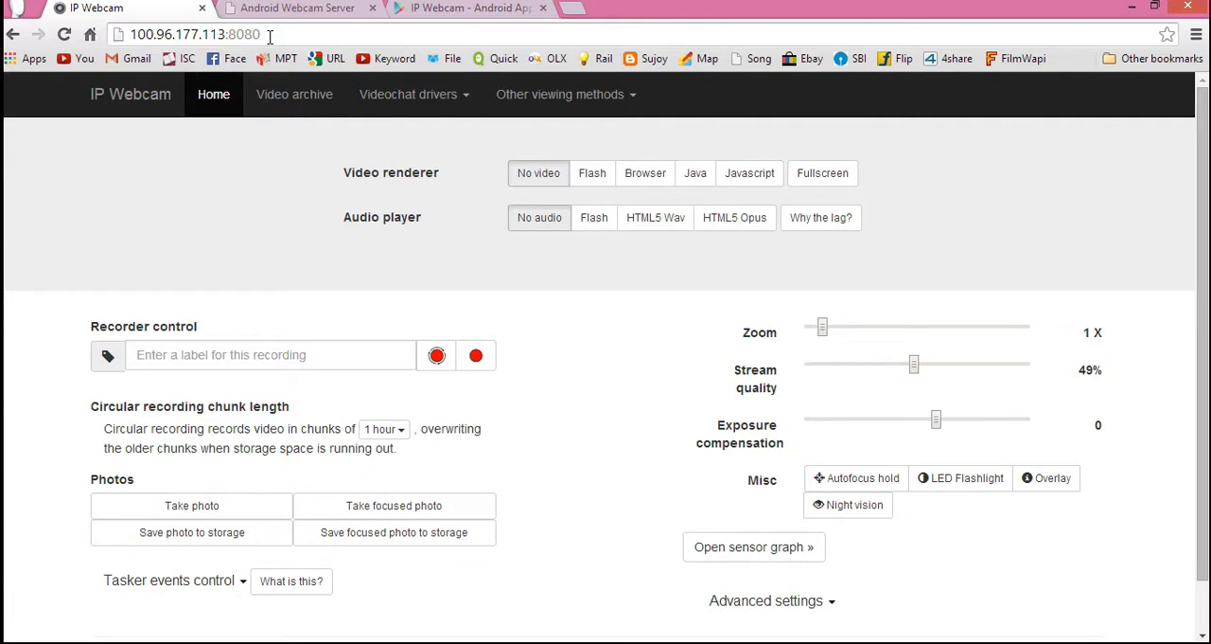
mouse_move(335, 59)
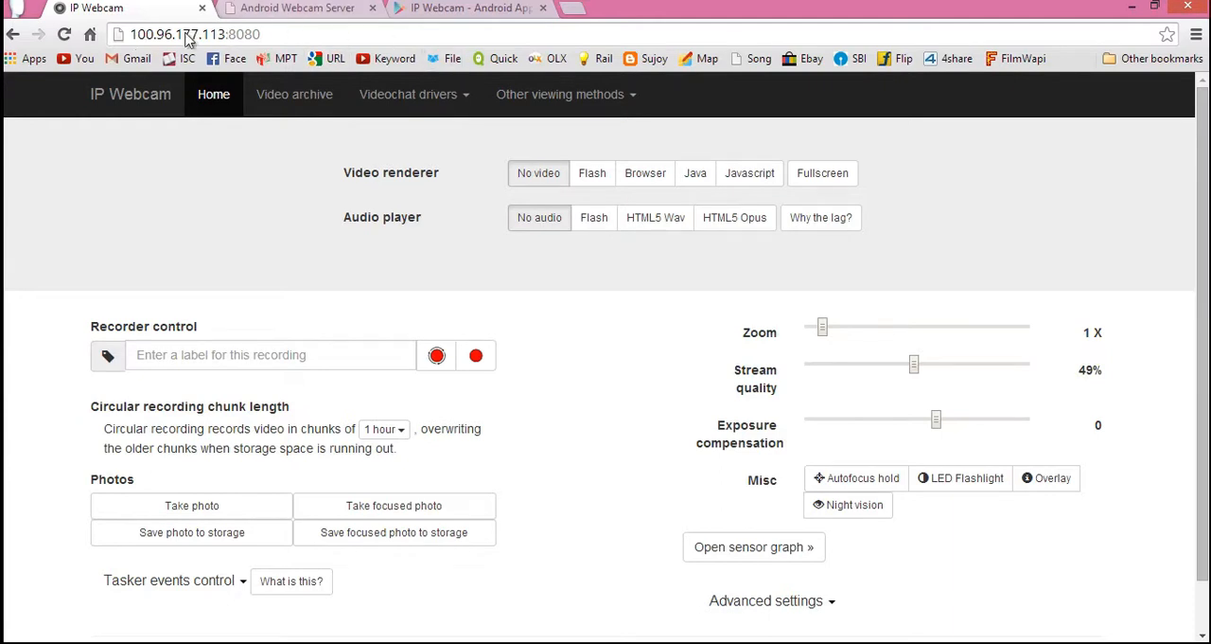
mouse_move(128, 38)
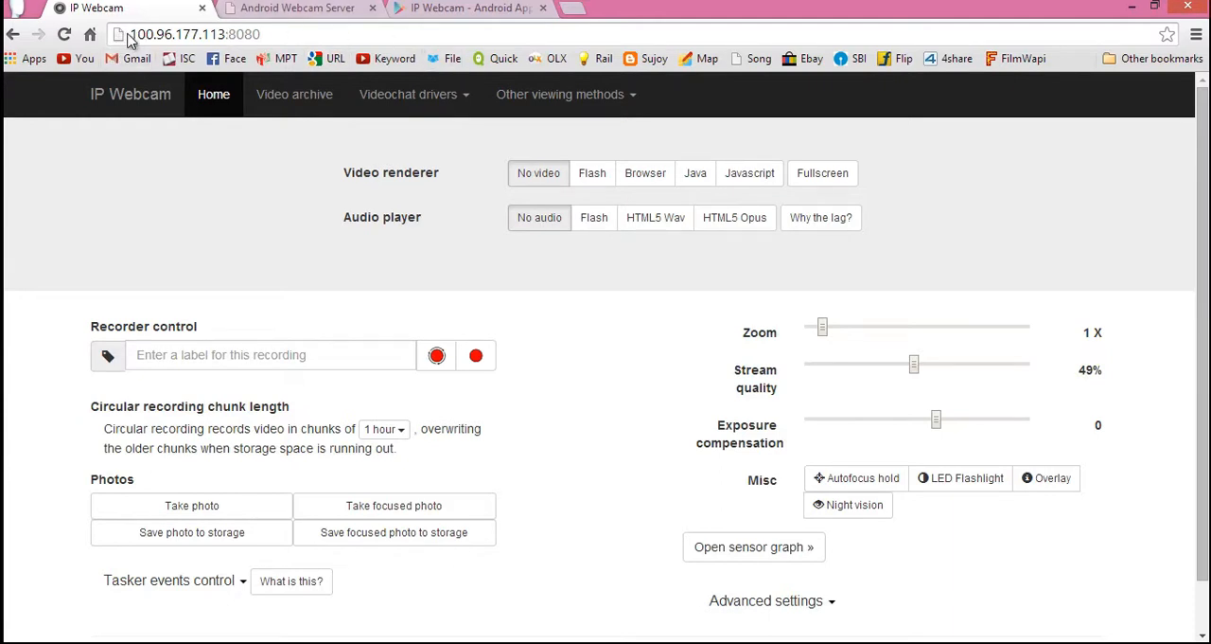
mouse_move(260, 148)
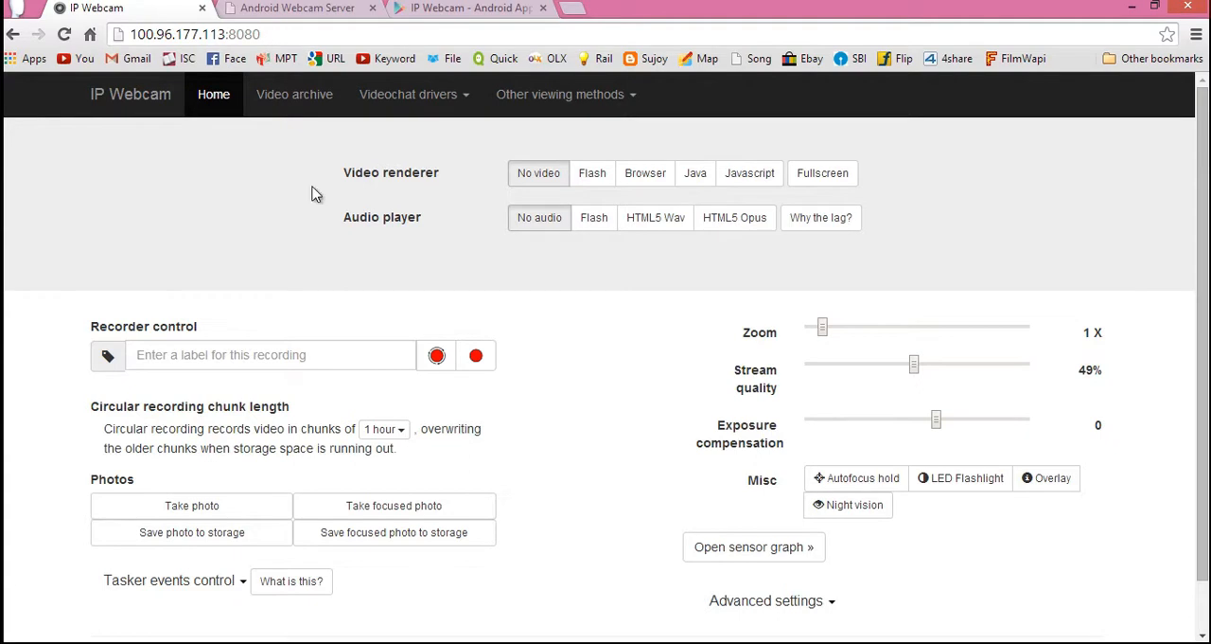
mouse_move(663, 189)
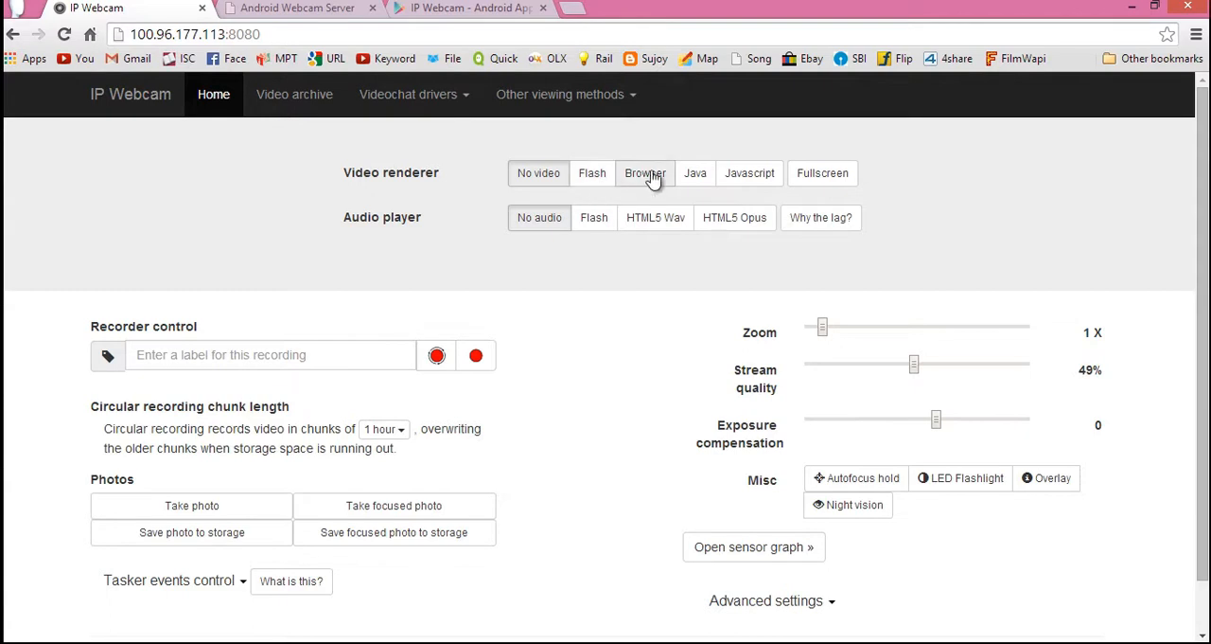
mouse_move(656, 185)
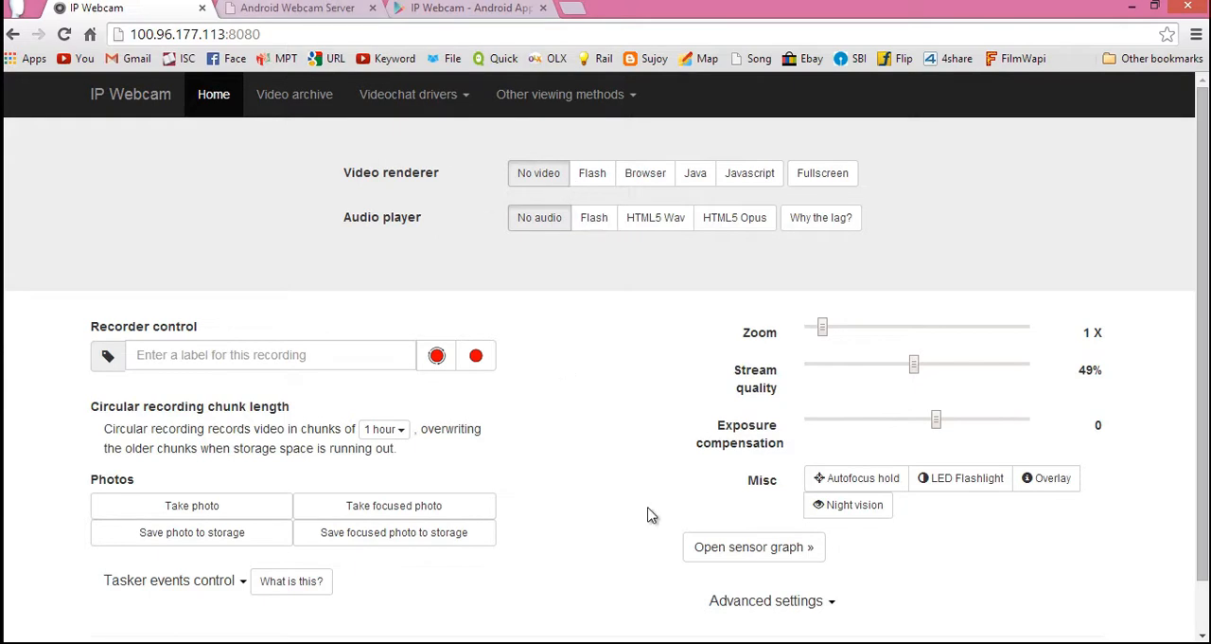
mouse_move(615, 523)
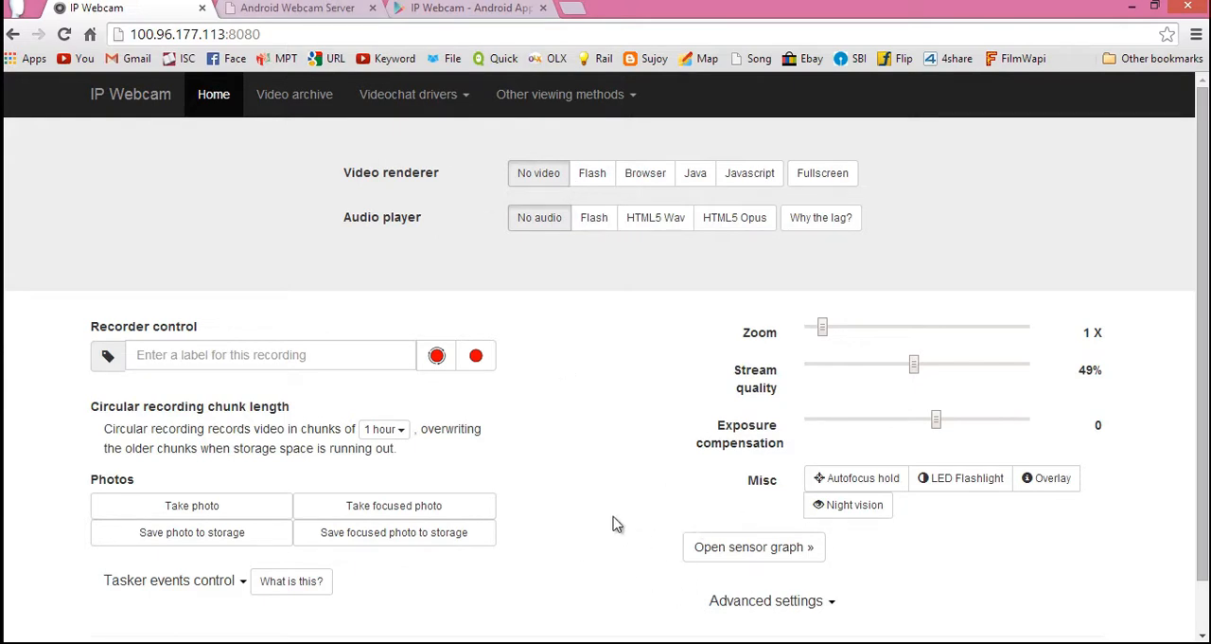
mouse_move(645, 345)
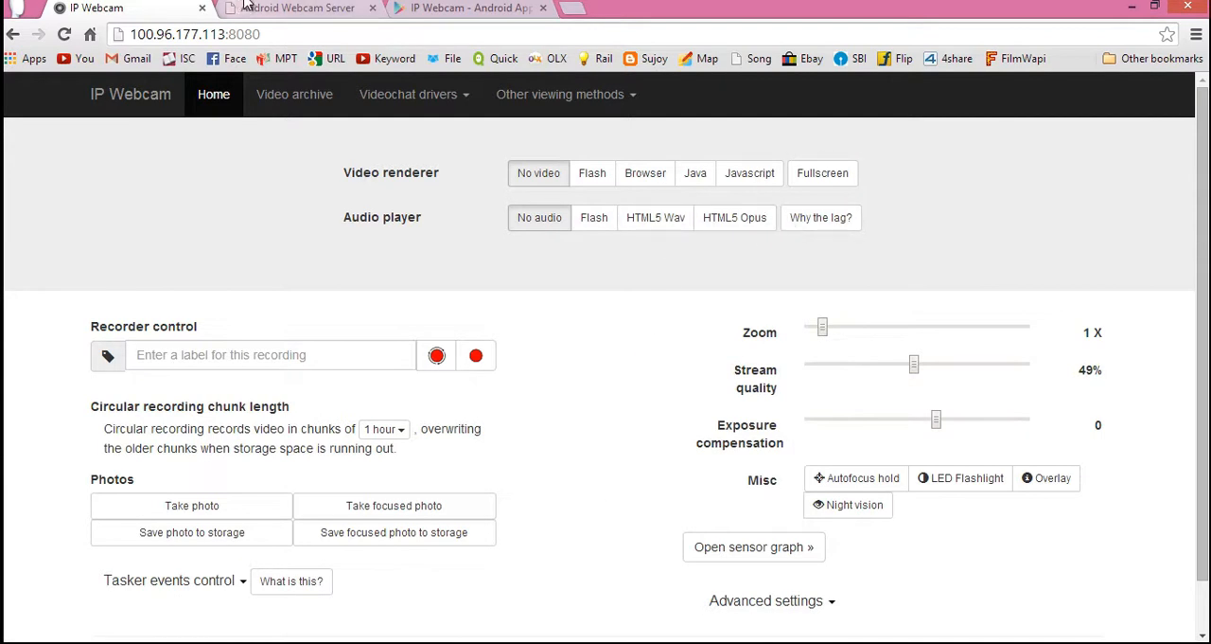
Watch the live camera feed on the browserfs.html tab, then return to the Play Store listing.
left_click(298, 7)
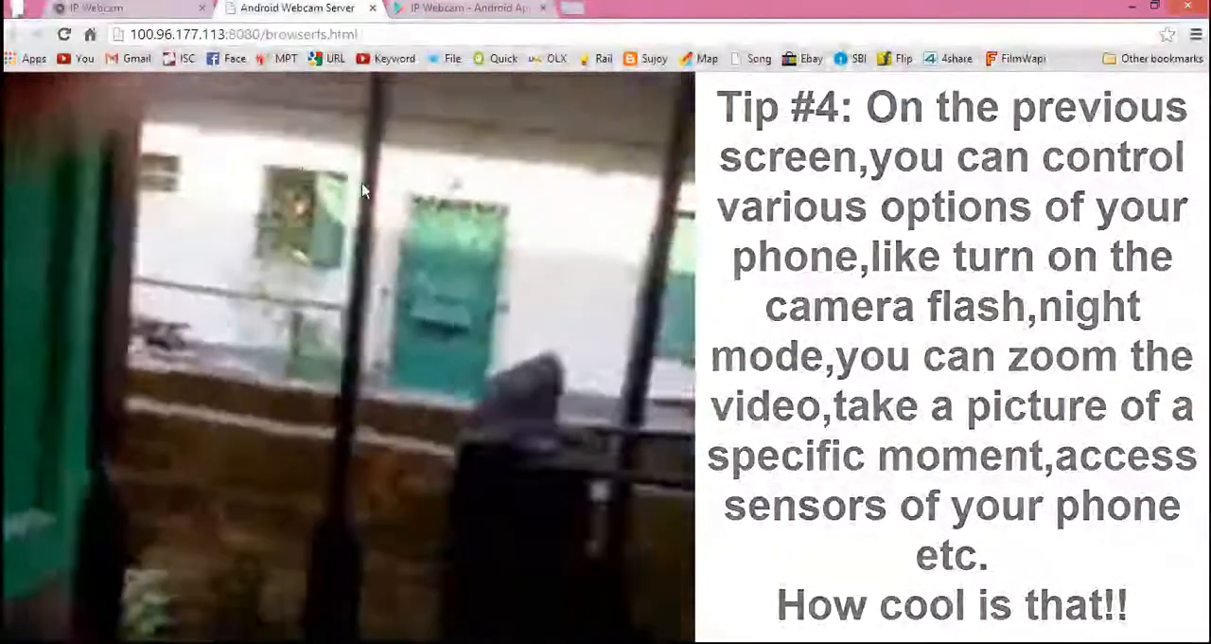
left_click(463, 8)
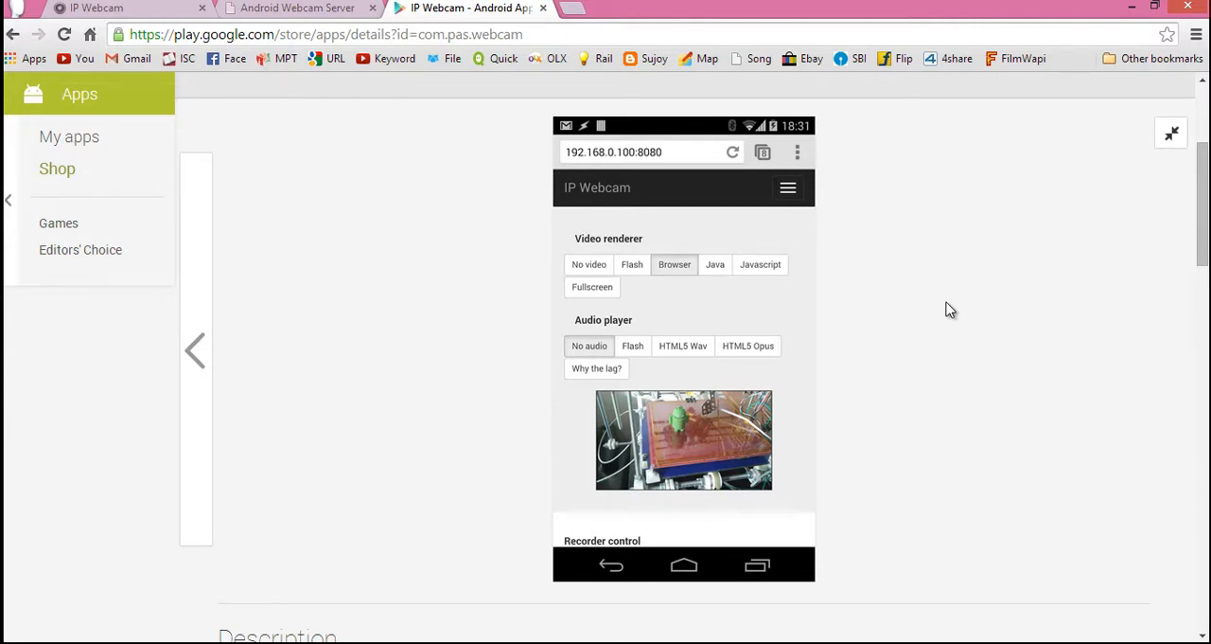
mouse_move(741, 260)
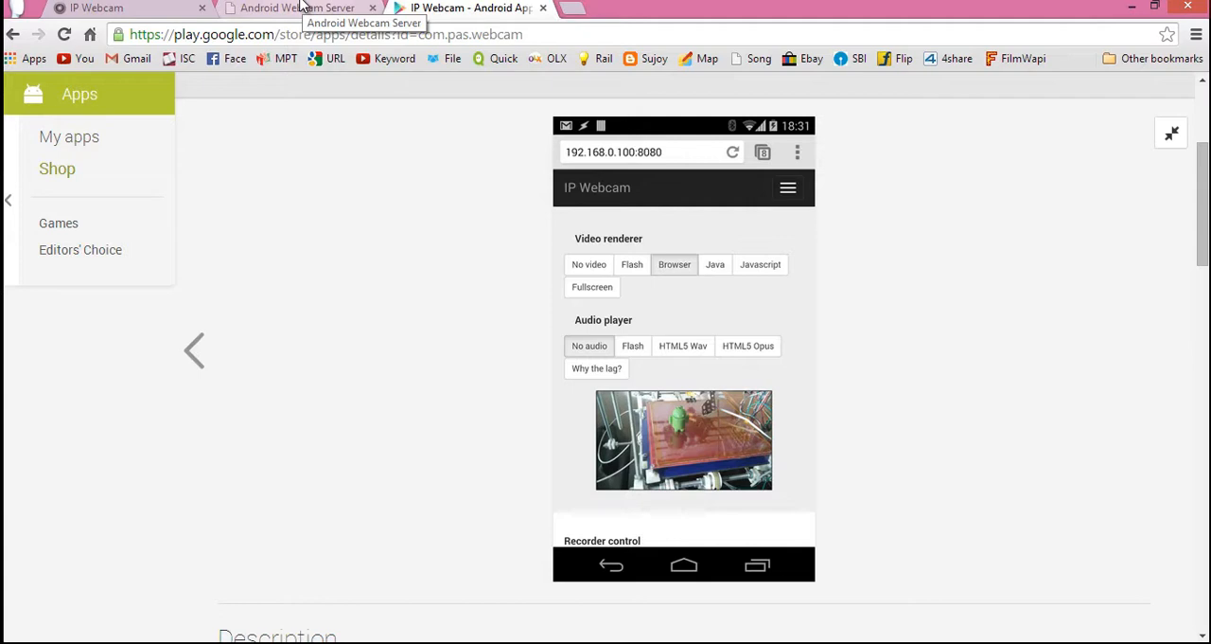
mouse_move(320, 19)
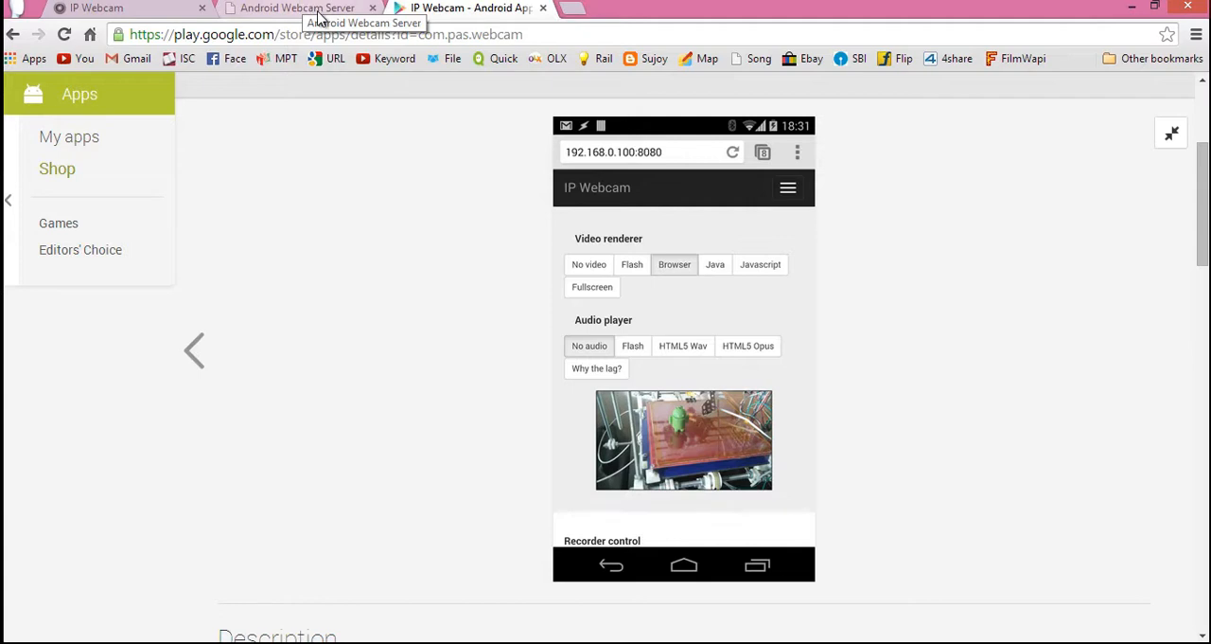
mouse_move(317, 15)
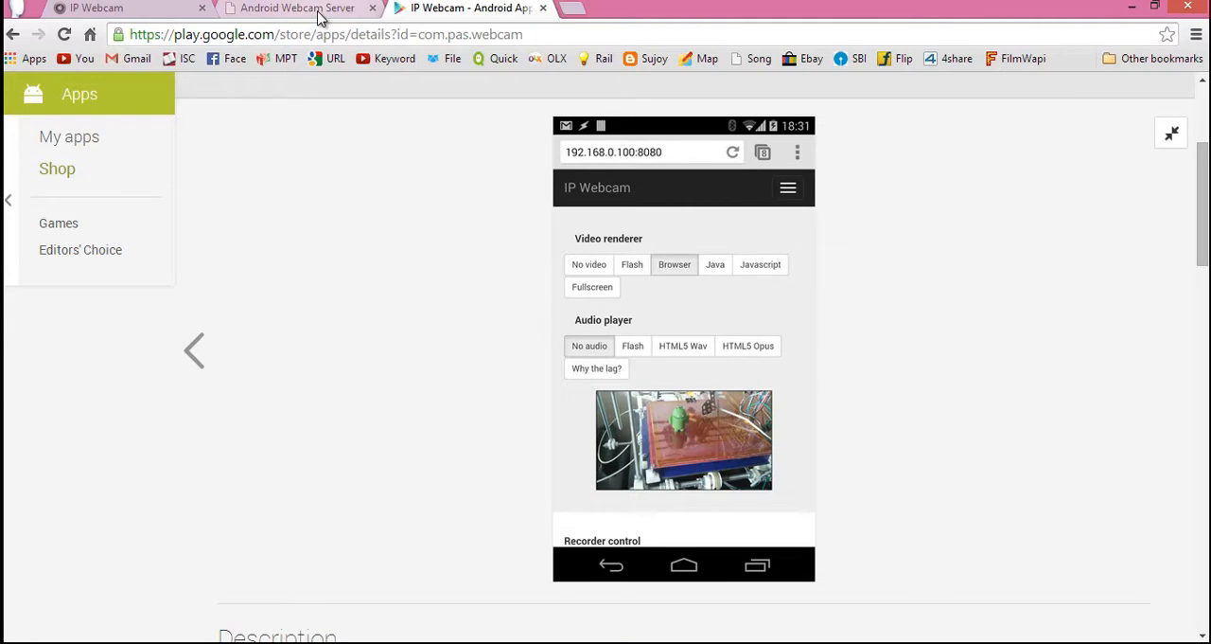
Switch to the browser tab at the right of the tab strip.
left_click(636, 7)
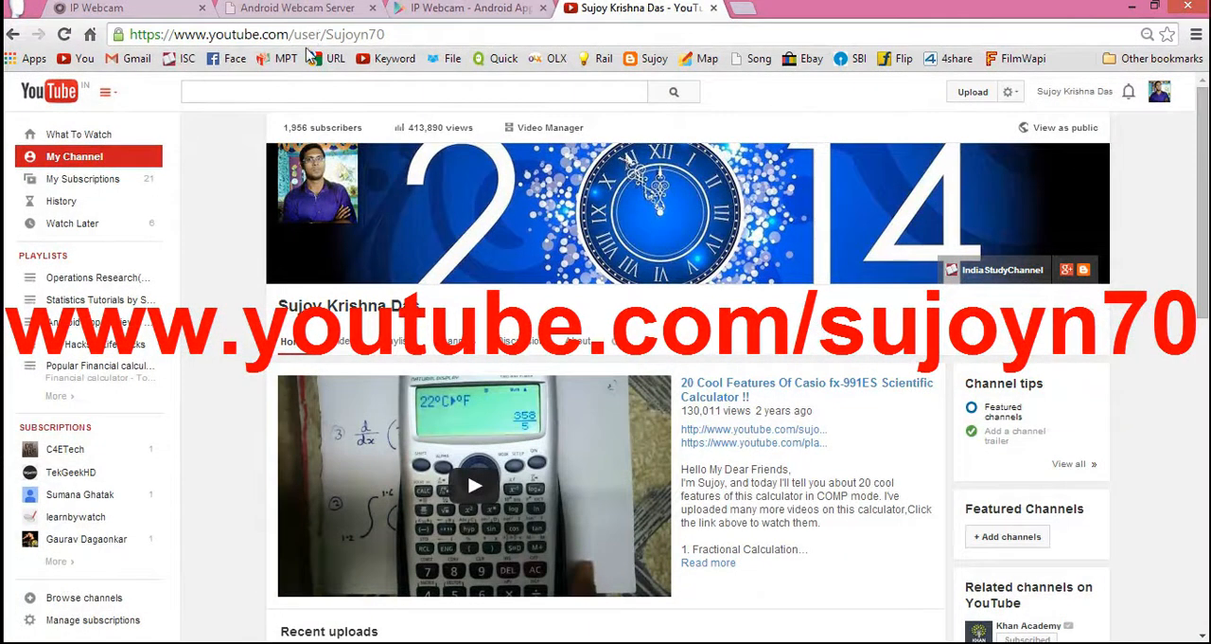
Select the address bar on the YouTube channel tab.
left_click(417, 34)
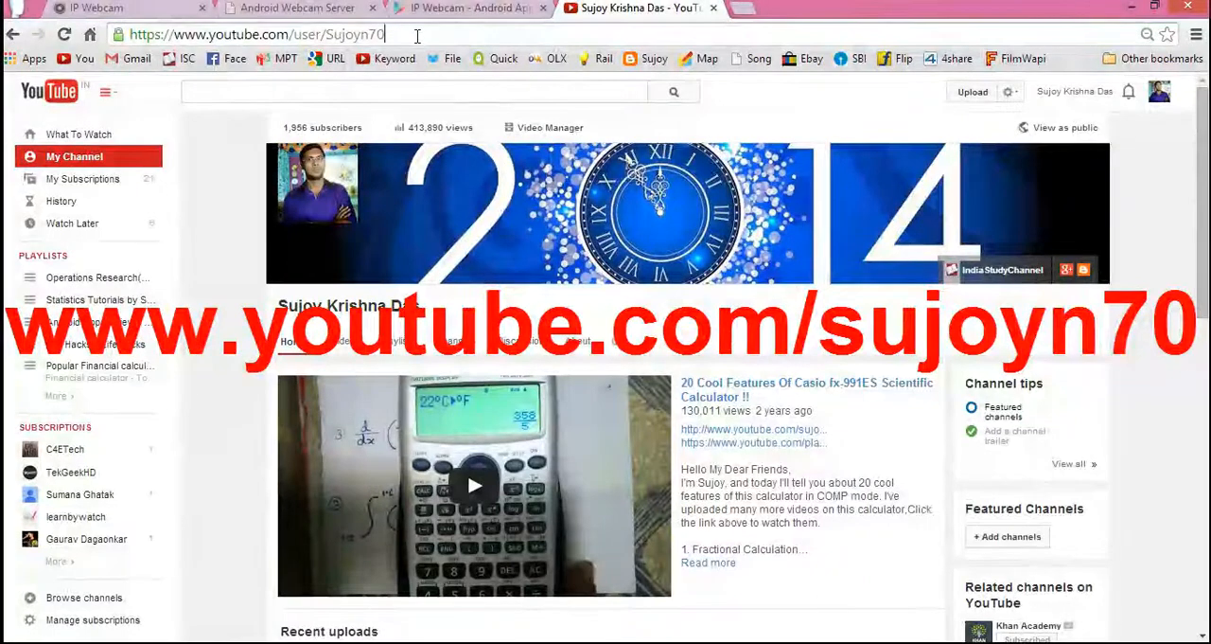